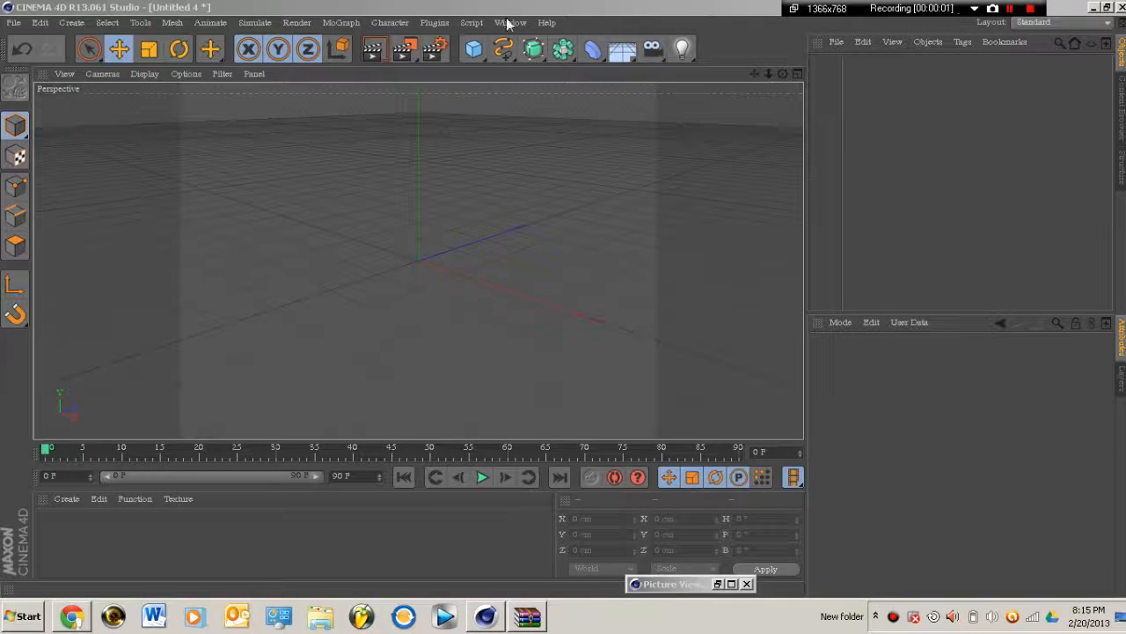
# Add a Sphere primitive to the empty scene from the primitives palette.
pyautogui.click(475, 49)
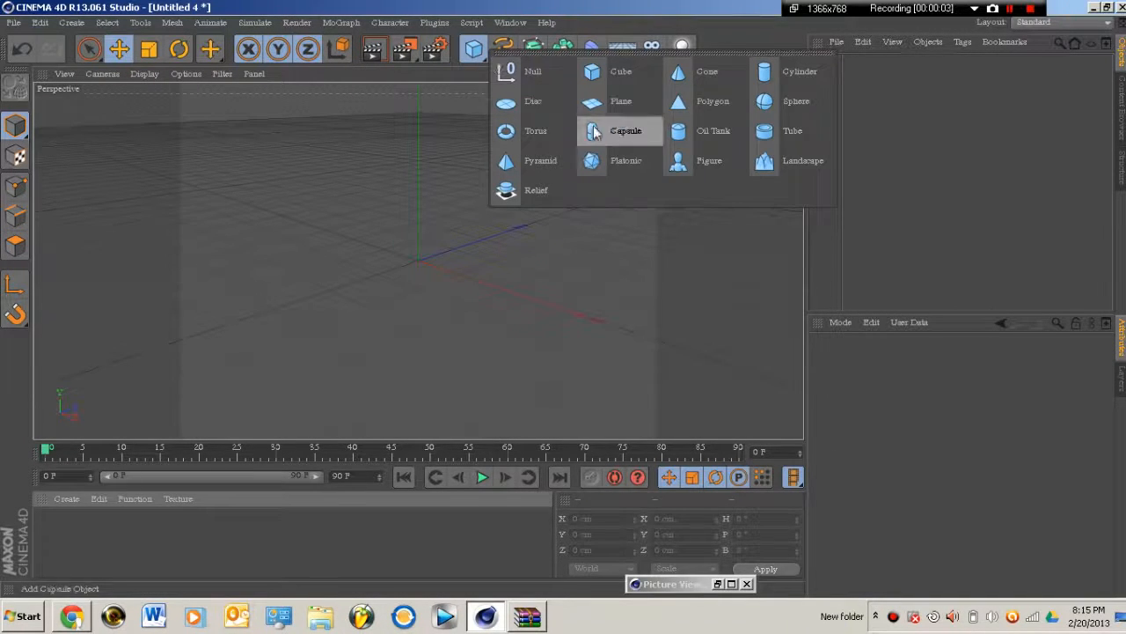
pyautogui.moveTo(683, 257)
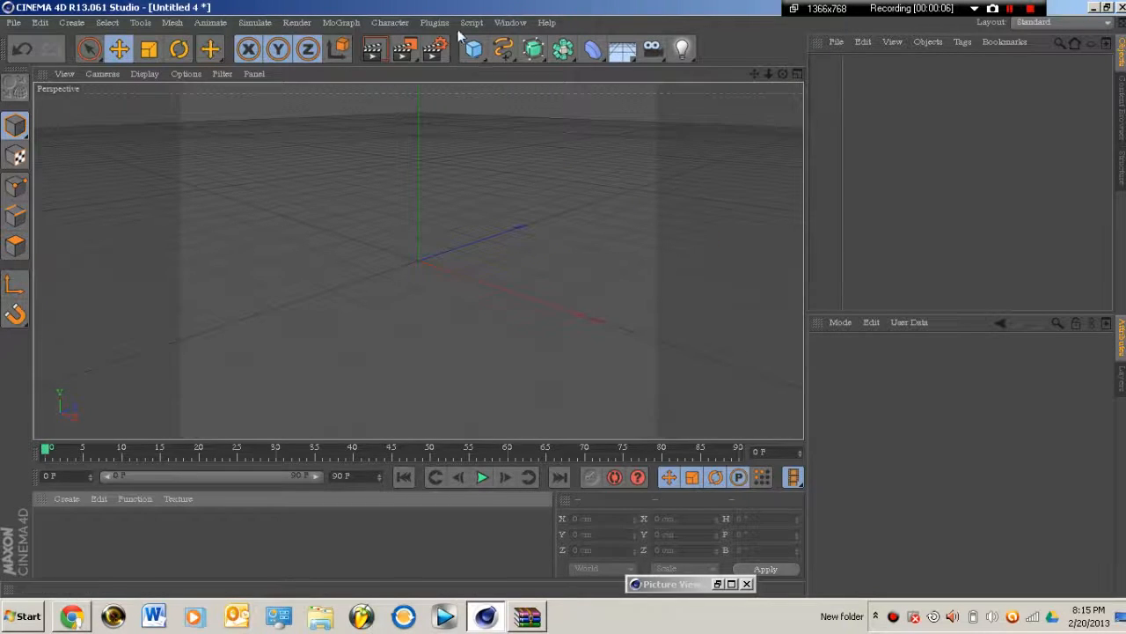
pyautogui.click(470, 49)
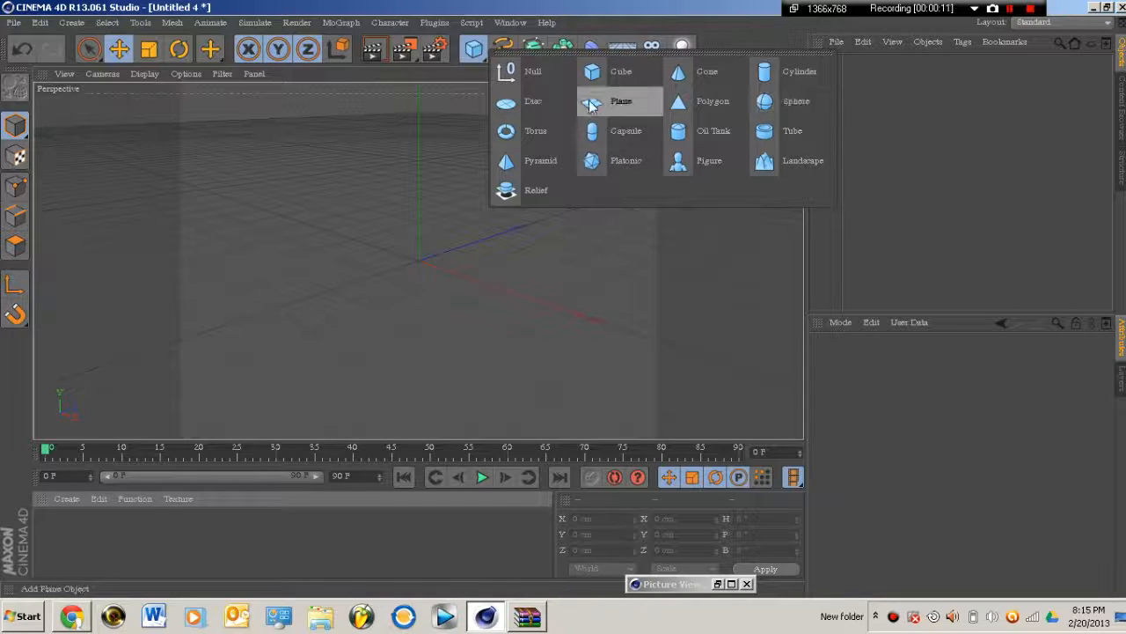
pyautogui.click(764, 100)
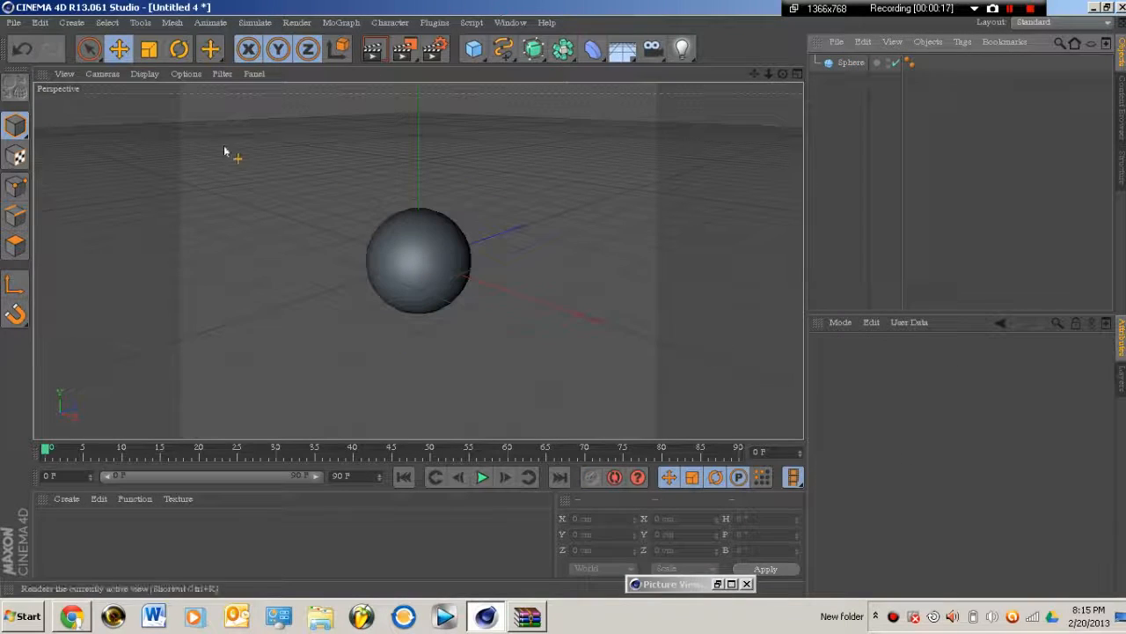
# Create a new material from the Material Manager's Create menu.
pyautogui.click(65, 498)
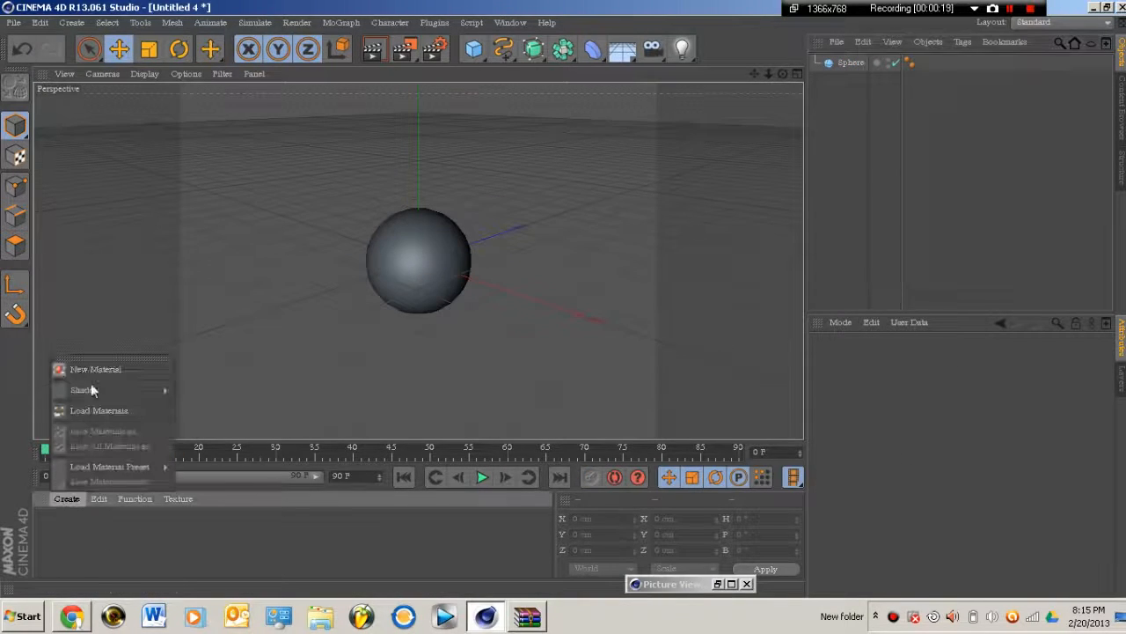
pyautogui.click(95, 369)
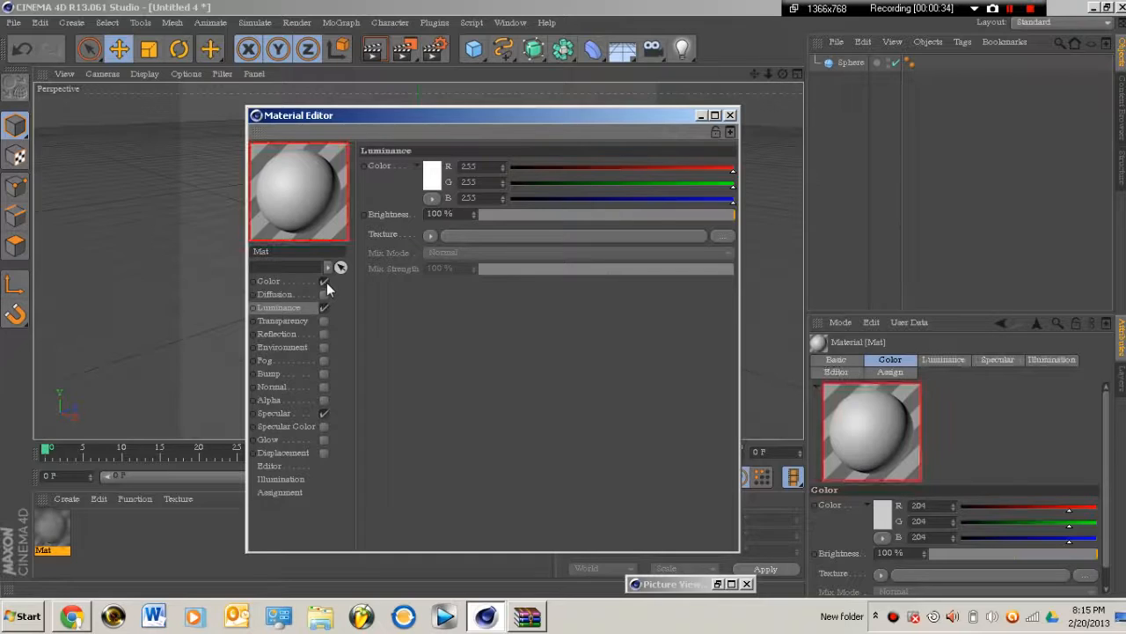
# Load the Metal noise surface shader into the material's Color texture slot.
pyautogui.click(268, 280)
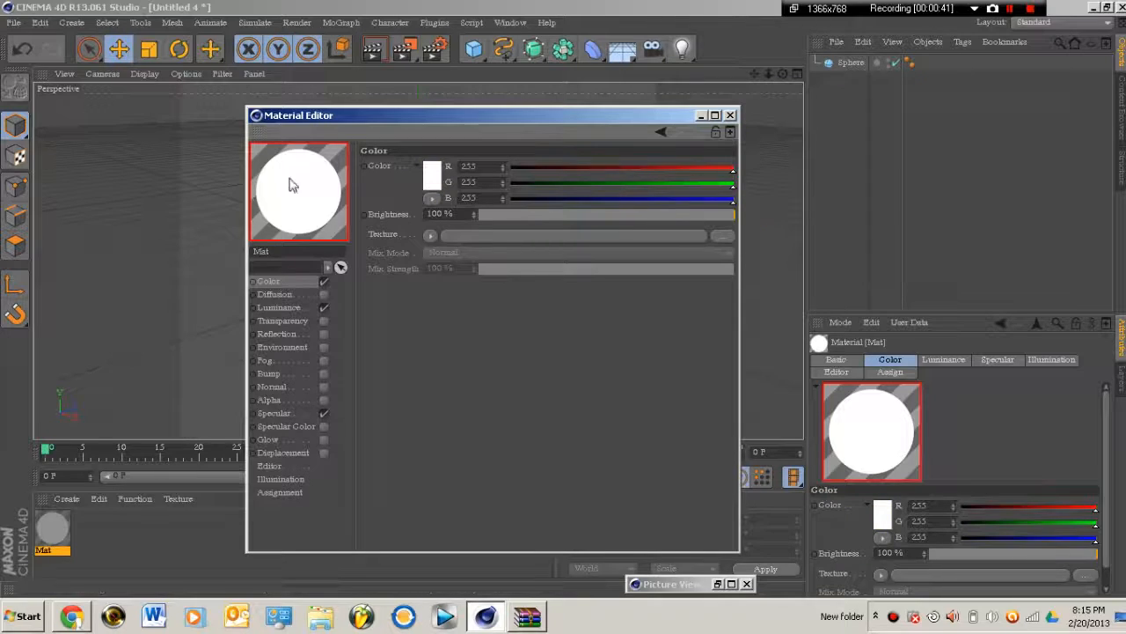
pyautogui.click(431, 234)
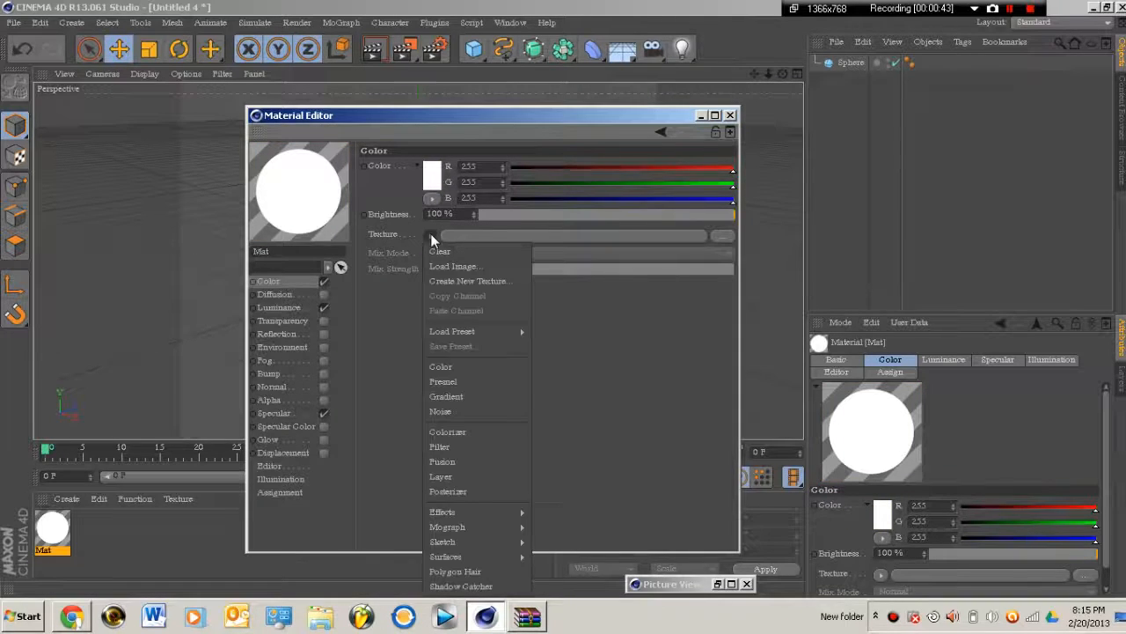
pyautogui.moveTo(454, 331)
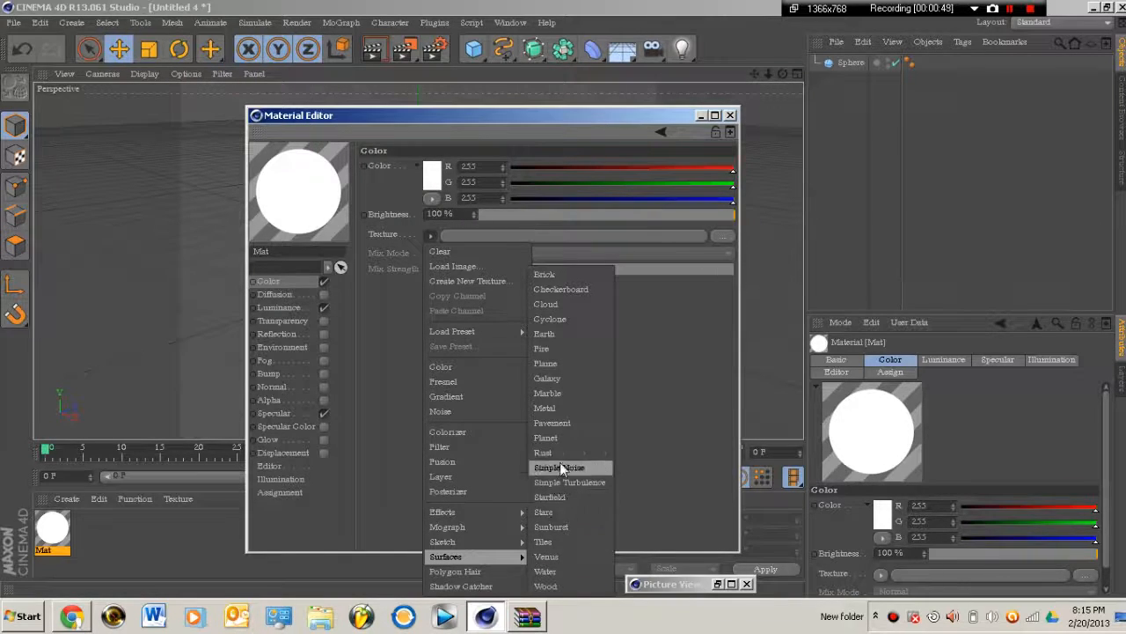
pyautogui.click(545, 409)
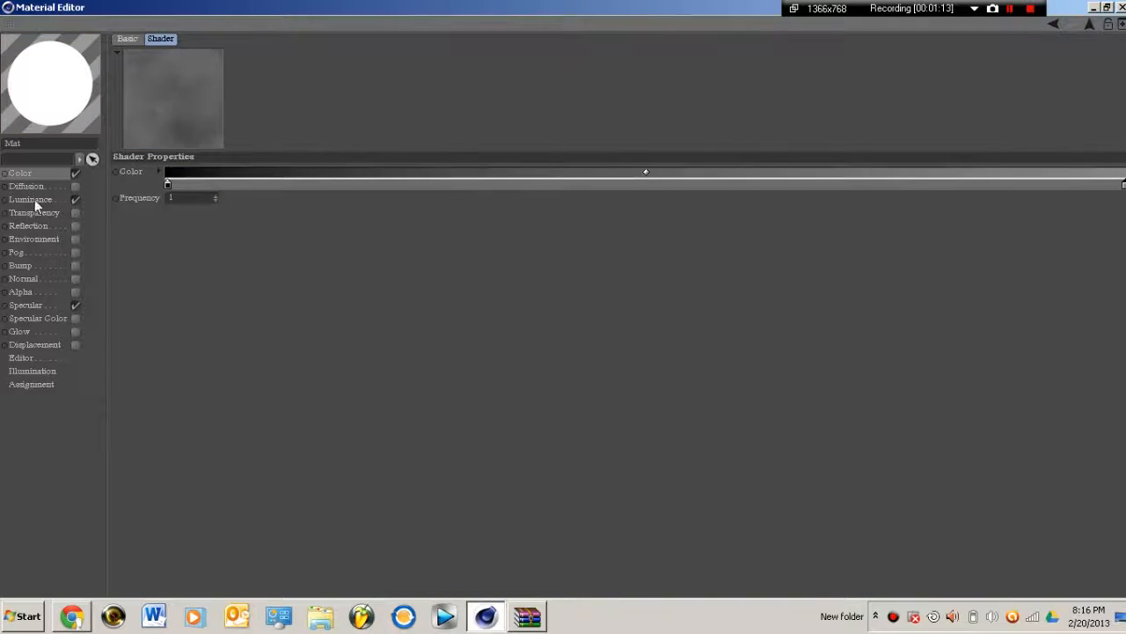
# Load a Metal noise shader into the Luminance texture slot and set its gradient gray.
pyautogui.click(32, 199)
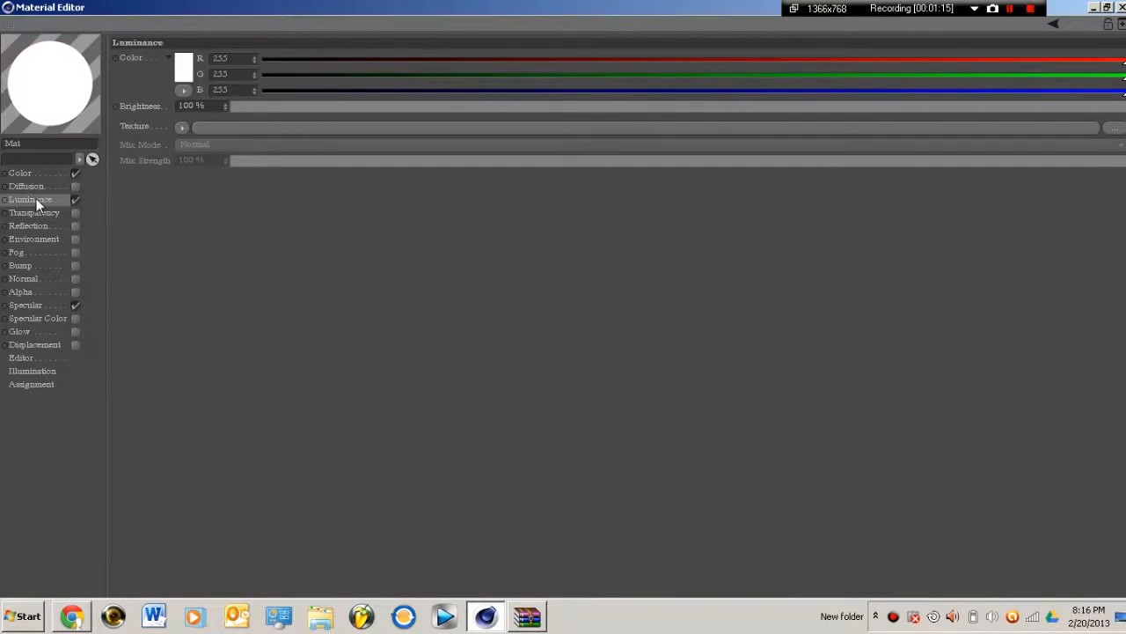
pyautogui.click(183, 127)
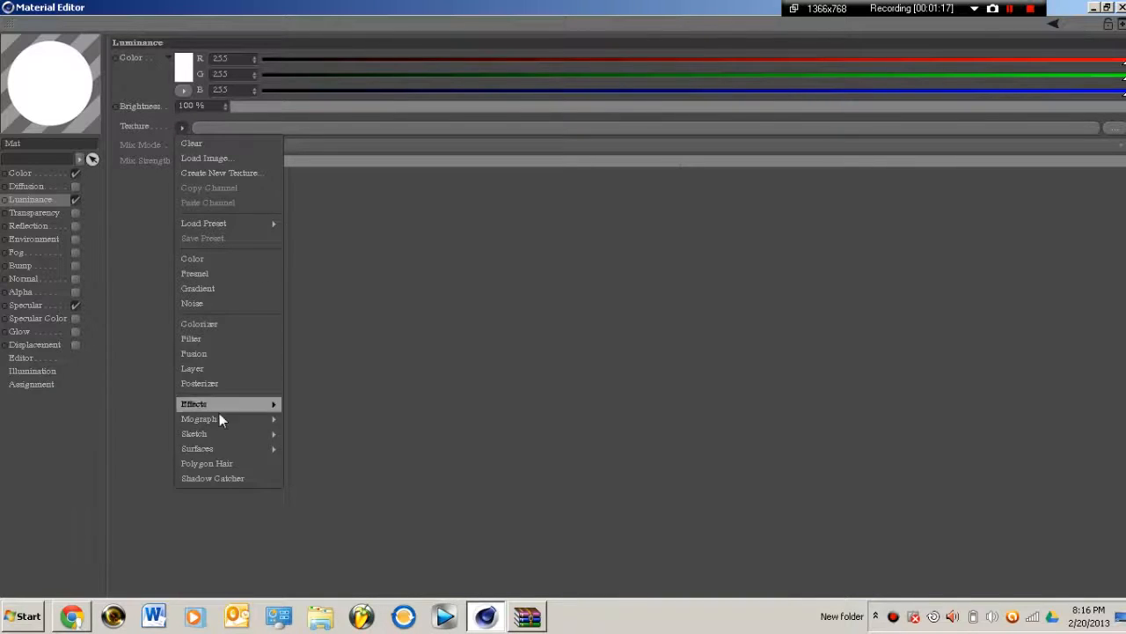
pyautogui.moveTo(197, 449)
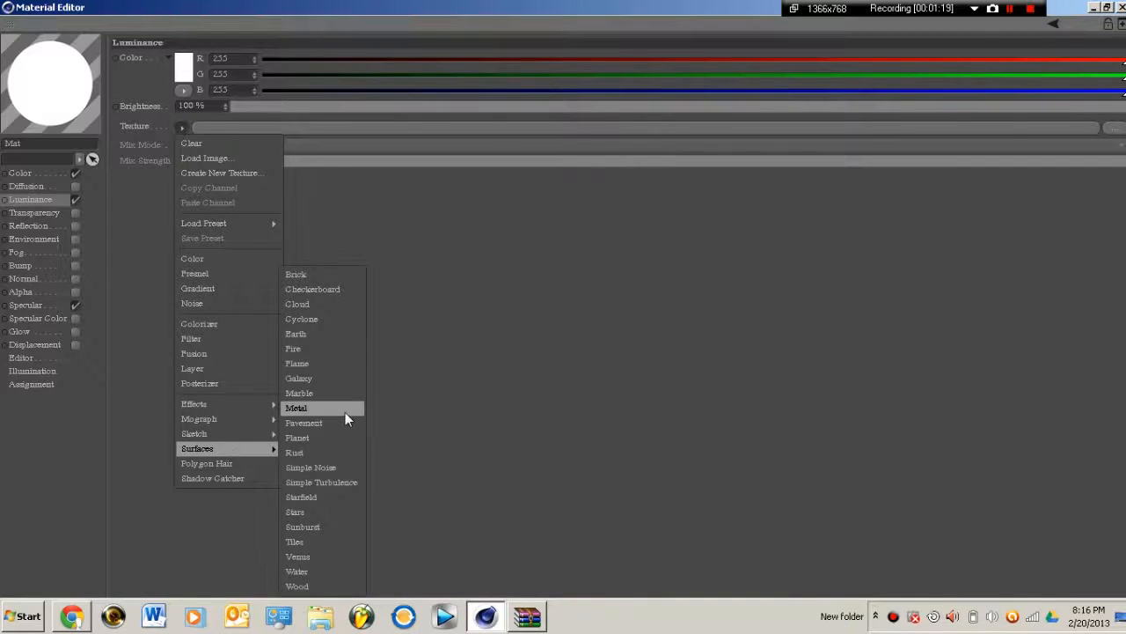
pyautogui.click(295, 408)
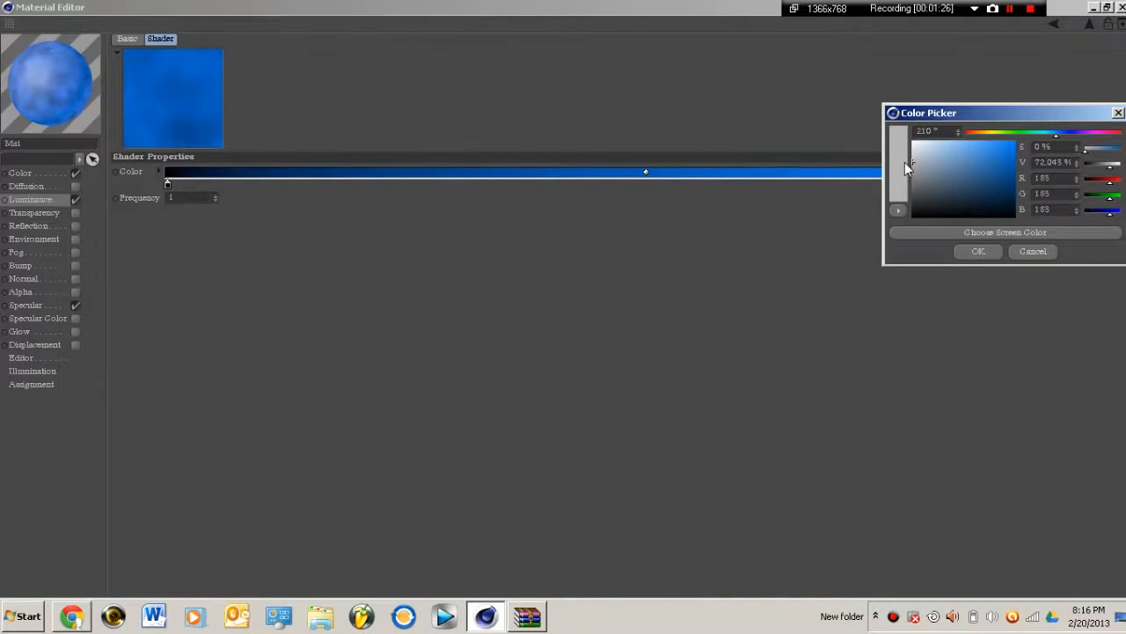
pyautogui.click(978, 250)
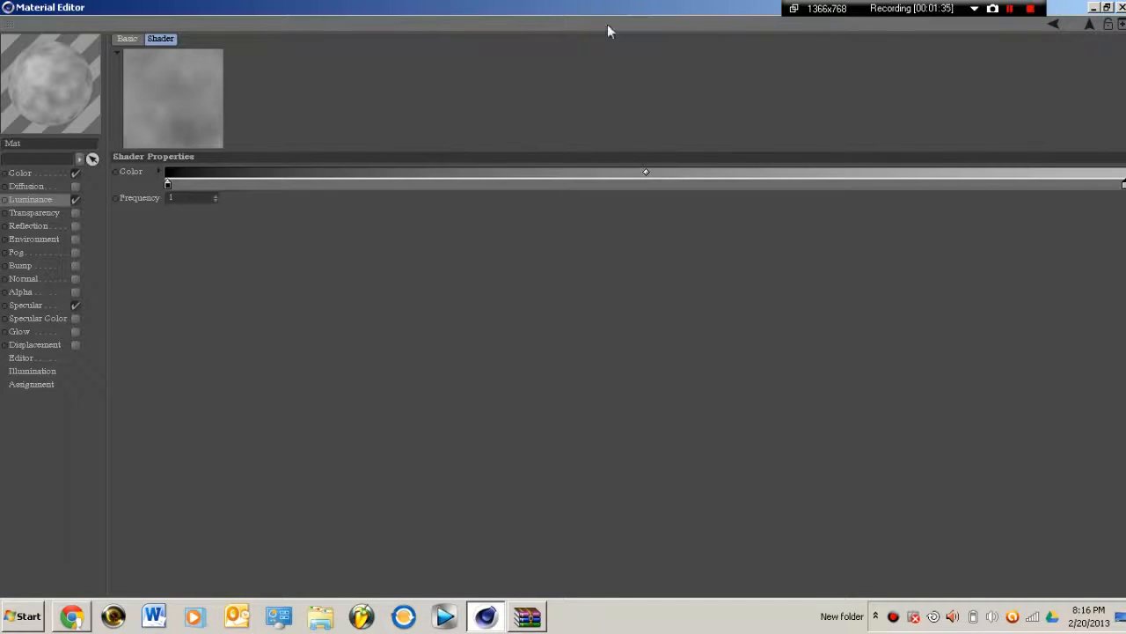
pyautogui.moveTo(678, 9)
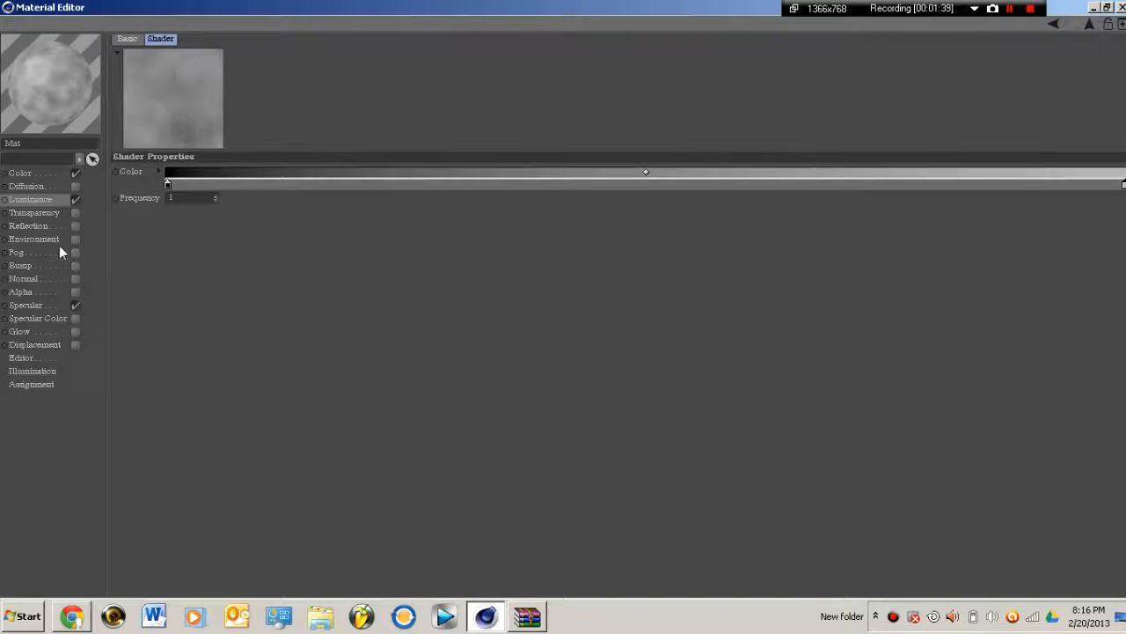
# Keep the Specular mode on Plastic and return to the Luminance channel.
pyautogui.click(25, 305)
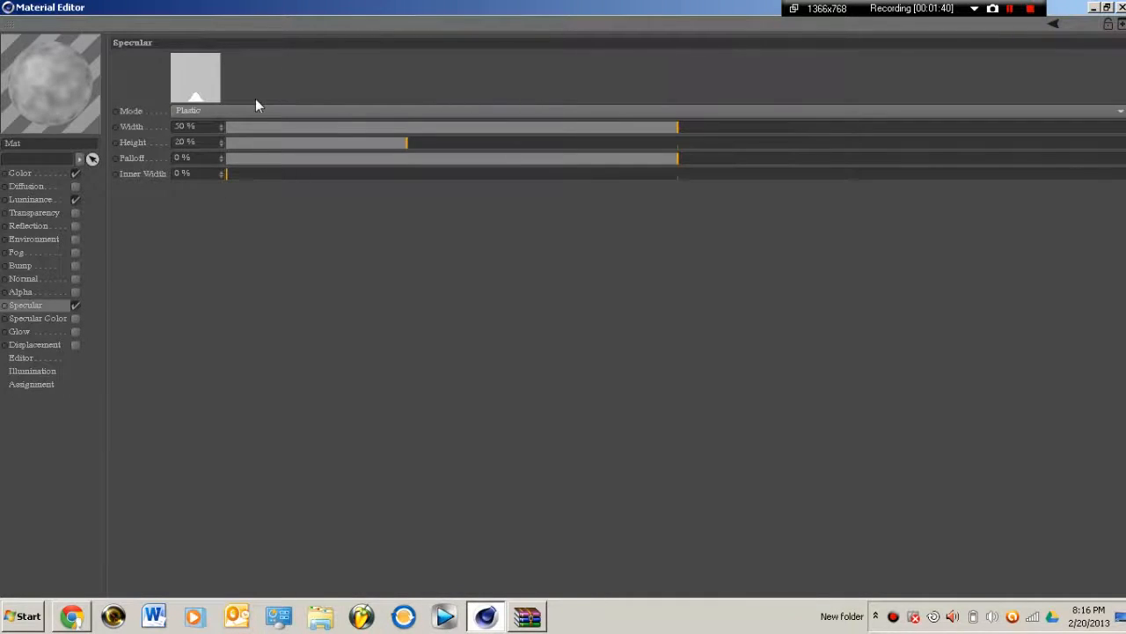
pyautogui.moveTo(203, 62)
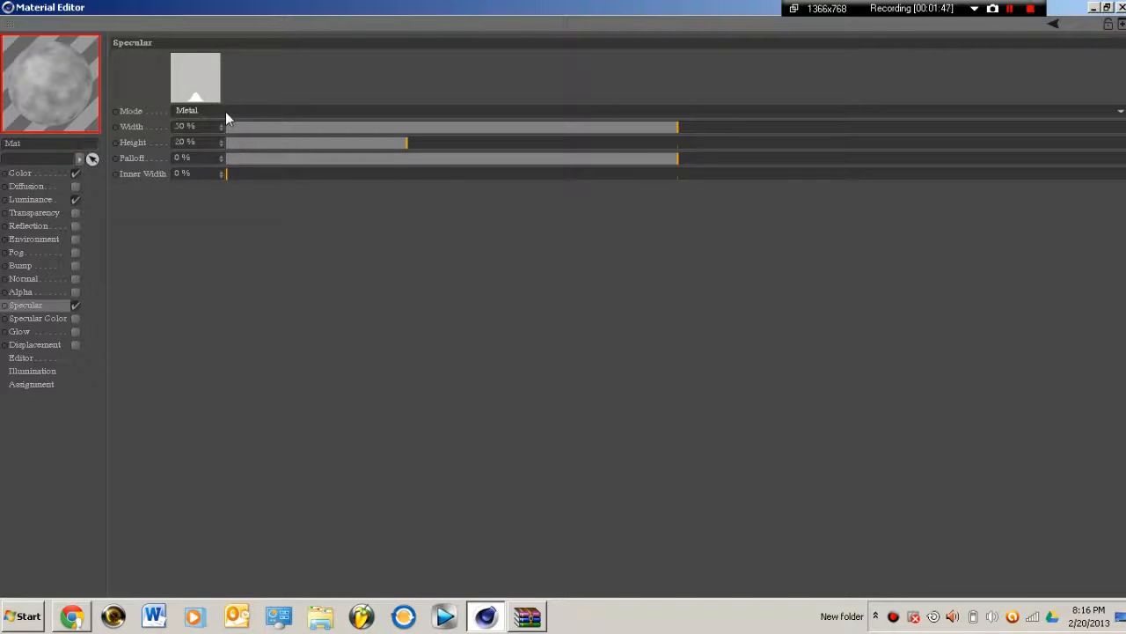
pyautogui.click(202, 109)
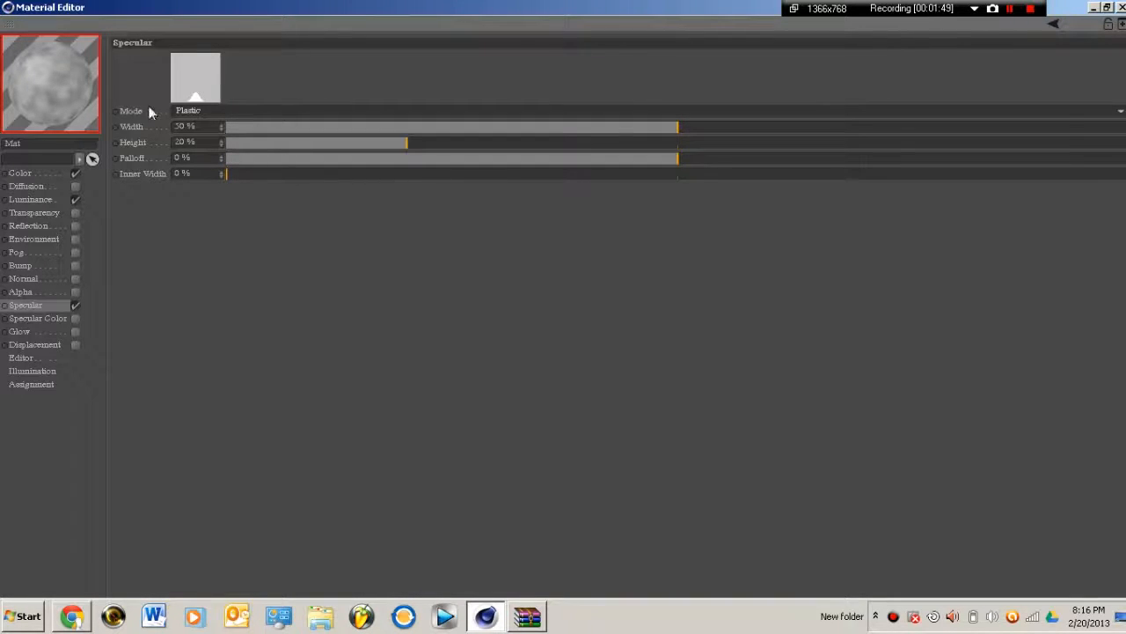
pyautogui.click(30, 199)
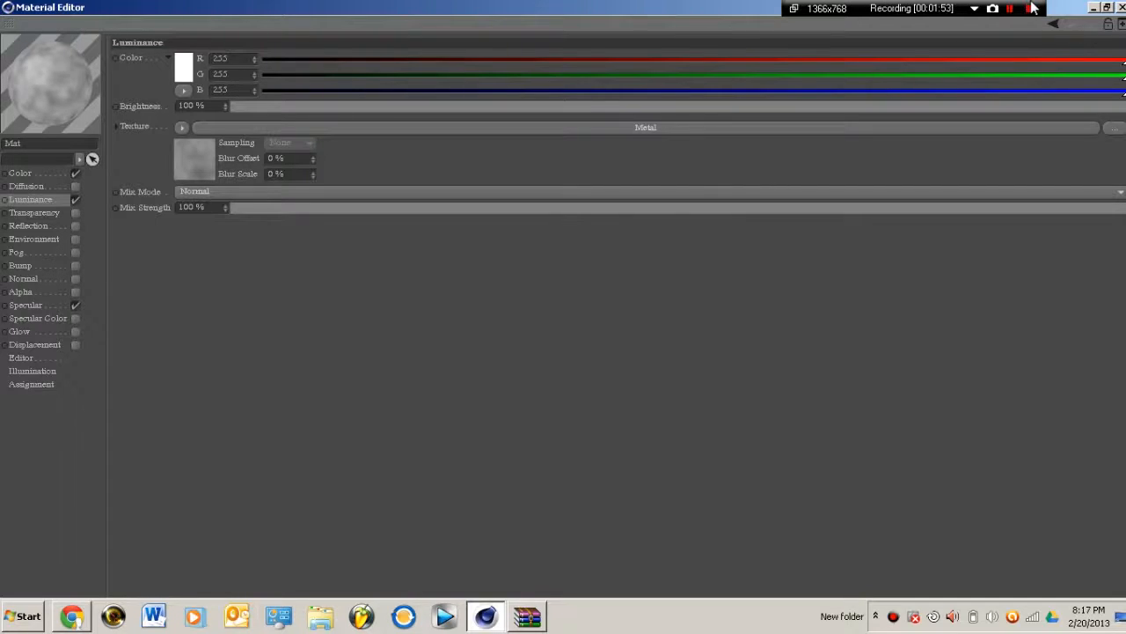
pyautogui.moveTo(445, 116)
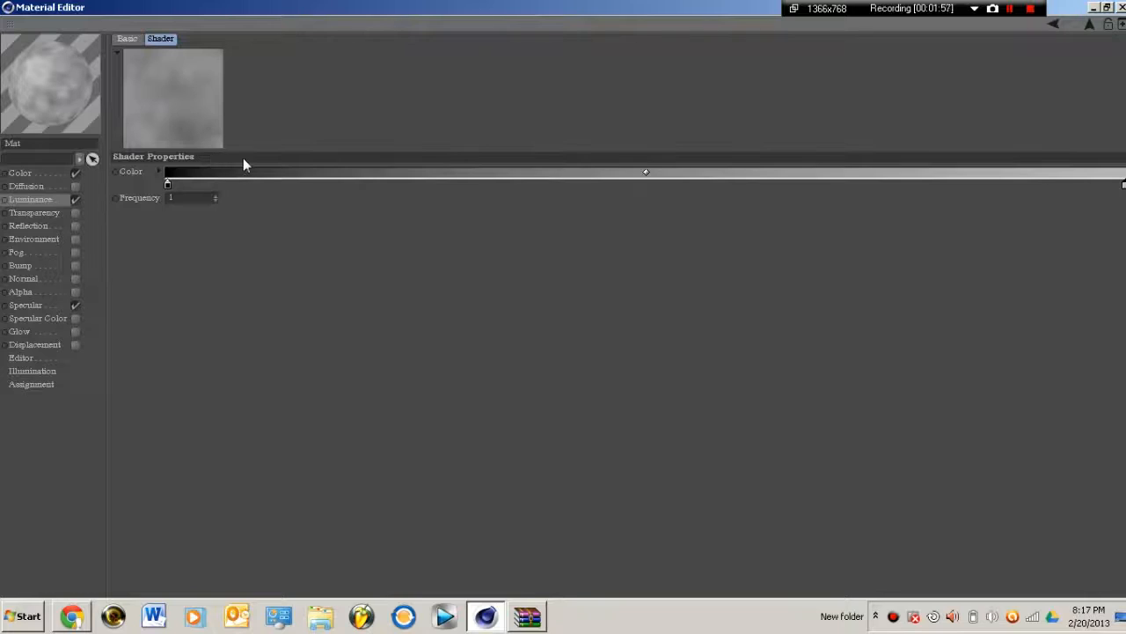
pyautogui.moveTo(321, 162)
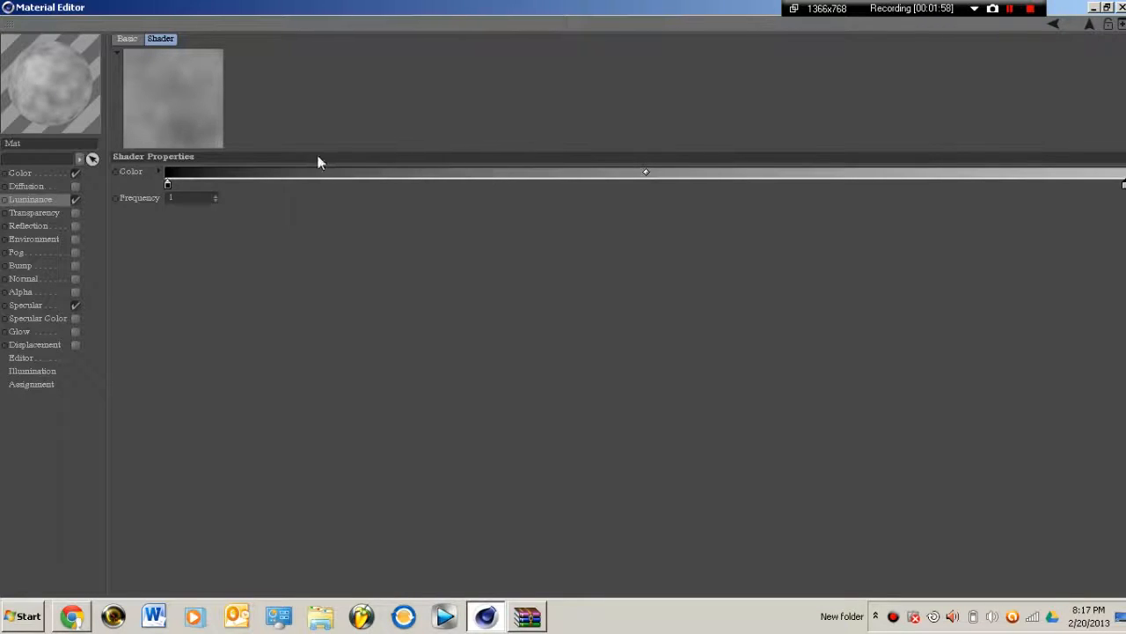
# Enter the Color channel's Metal noise shader and start editing its gradient.
pyautogui.click(50, 91)
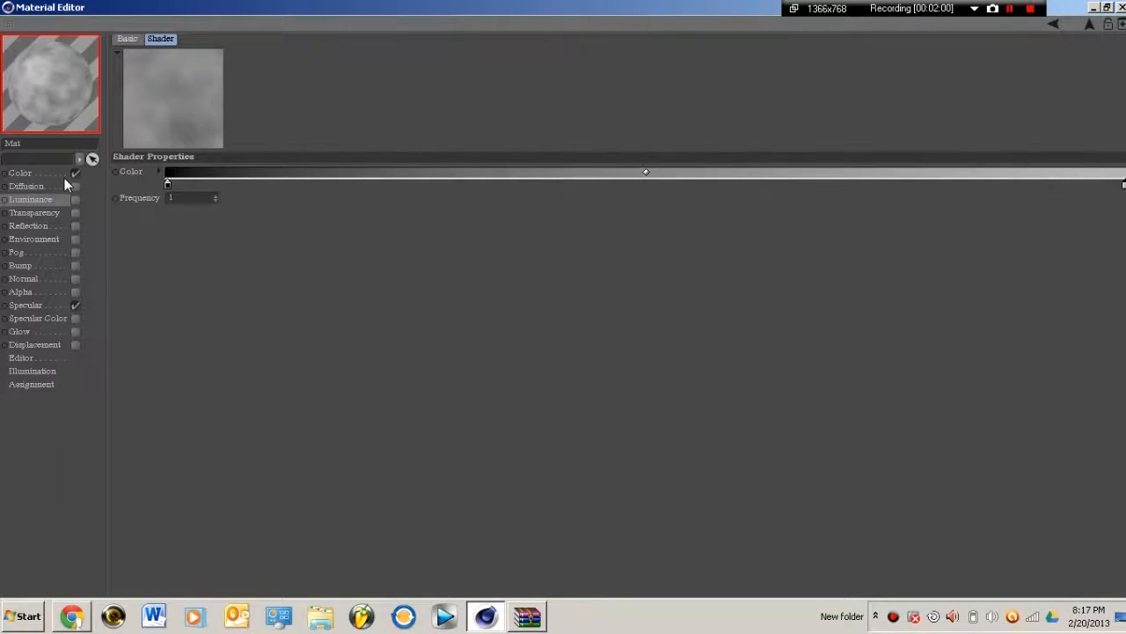
pyautogui.click(19, 173)
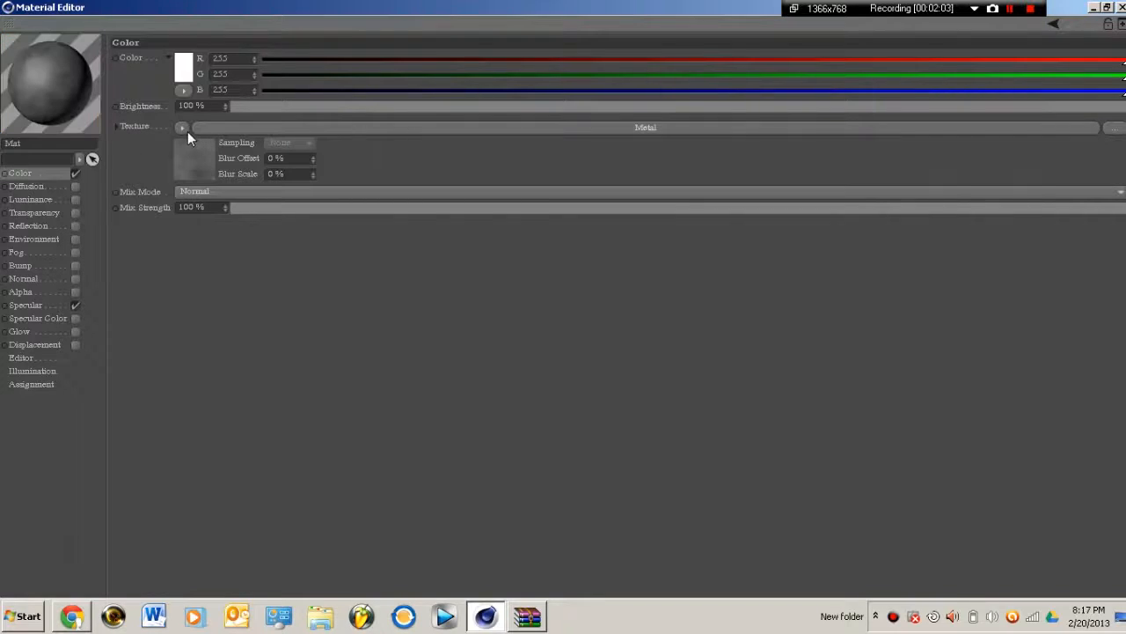
pyautogui.click(162, 39)
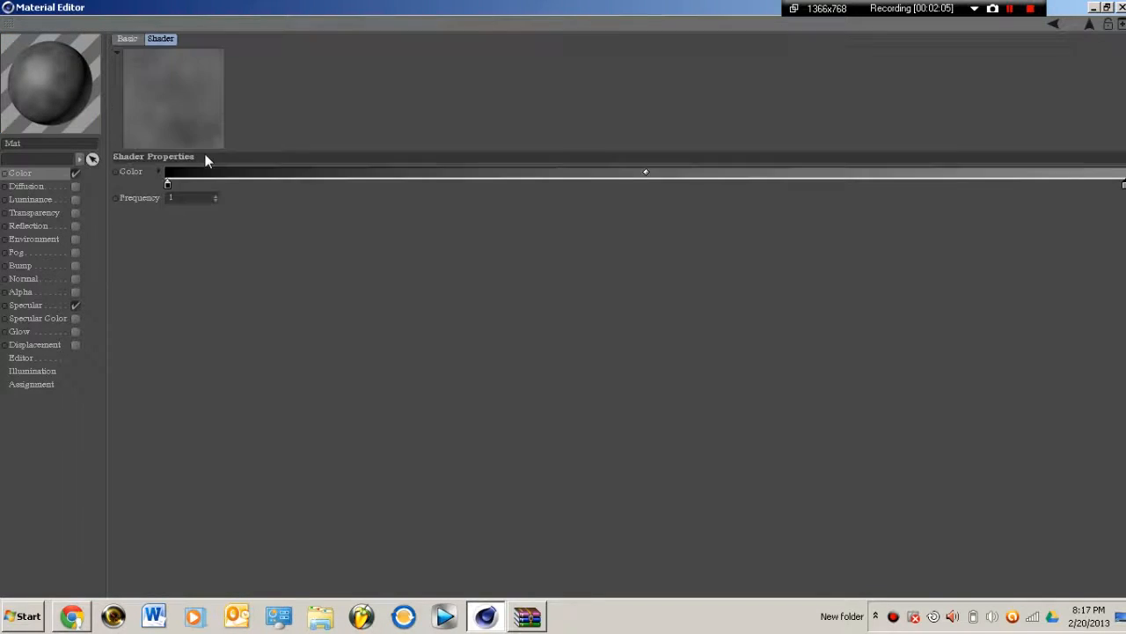
pyautogui.moveTo(673, 204)
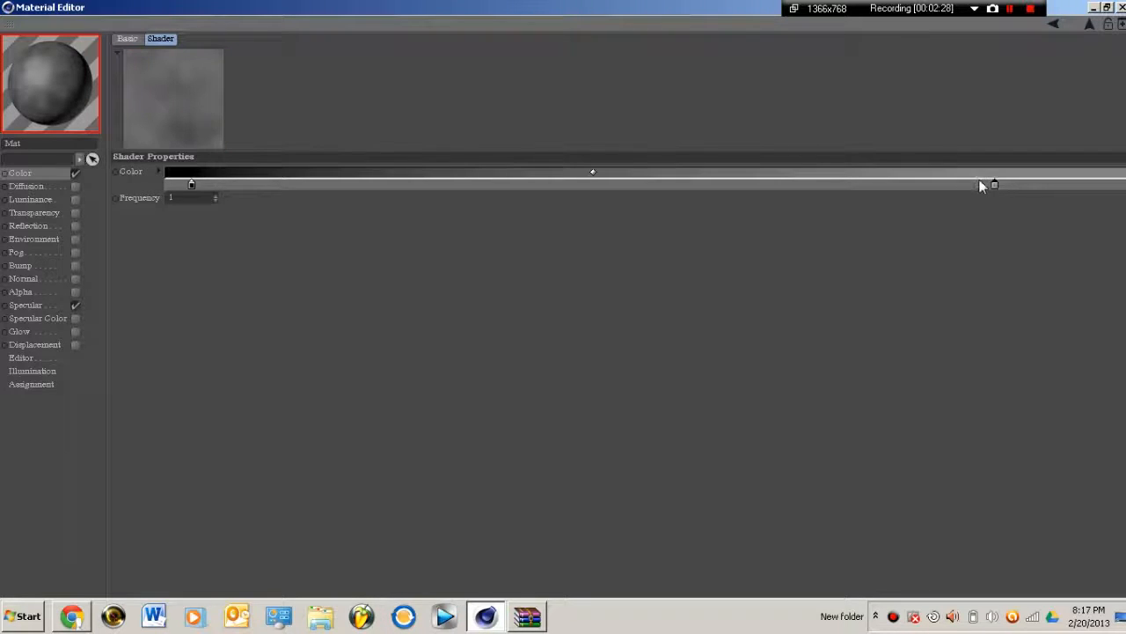
# Pull a gradient knot inward to narrow the black-to-white range.
pyautogui.moveTo(994, 185); pyautogui.dragTo(919, 186)
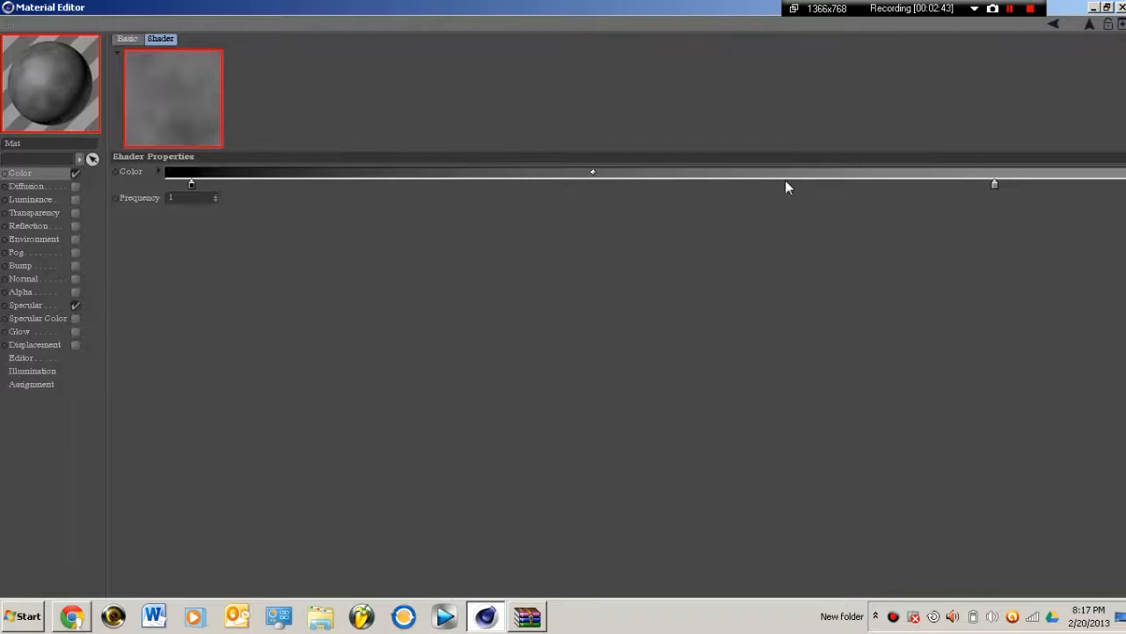
pyautogui.moveTo(817, 186)
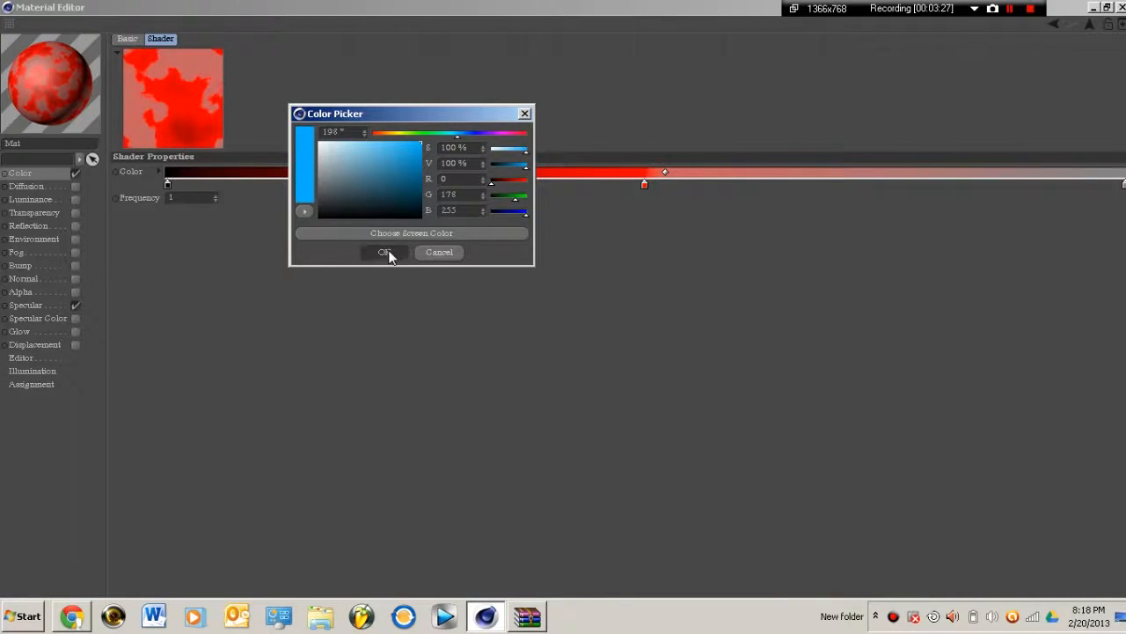
# Confirm the red and then green knot colours in the Color Picker.
pyautogui.click(383, 253)
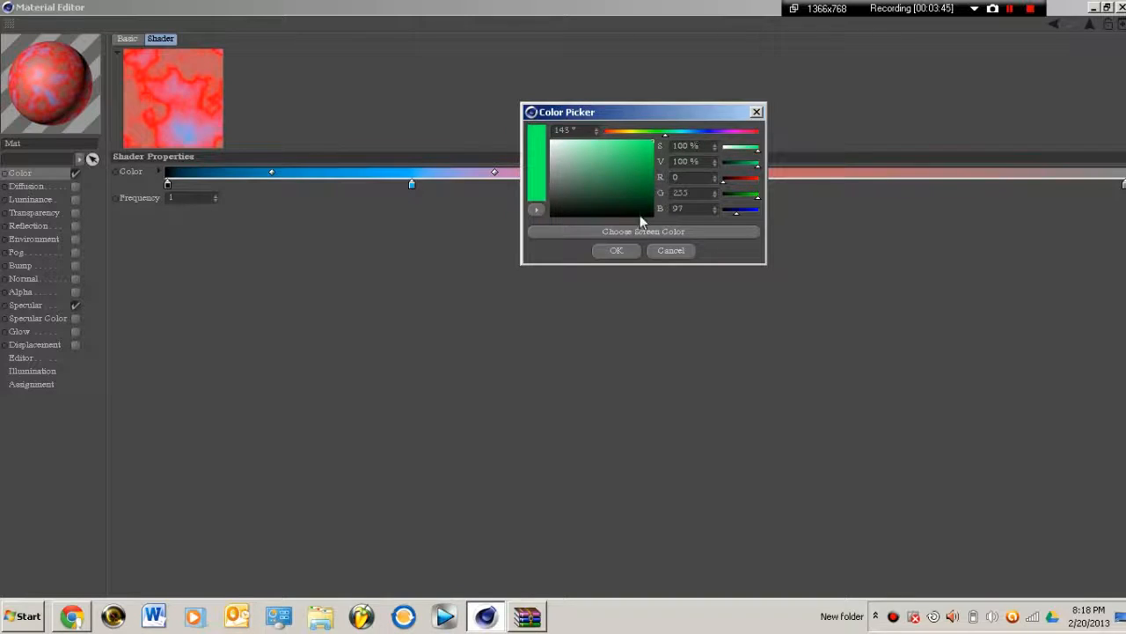
pyautogui.click(616, 250)
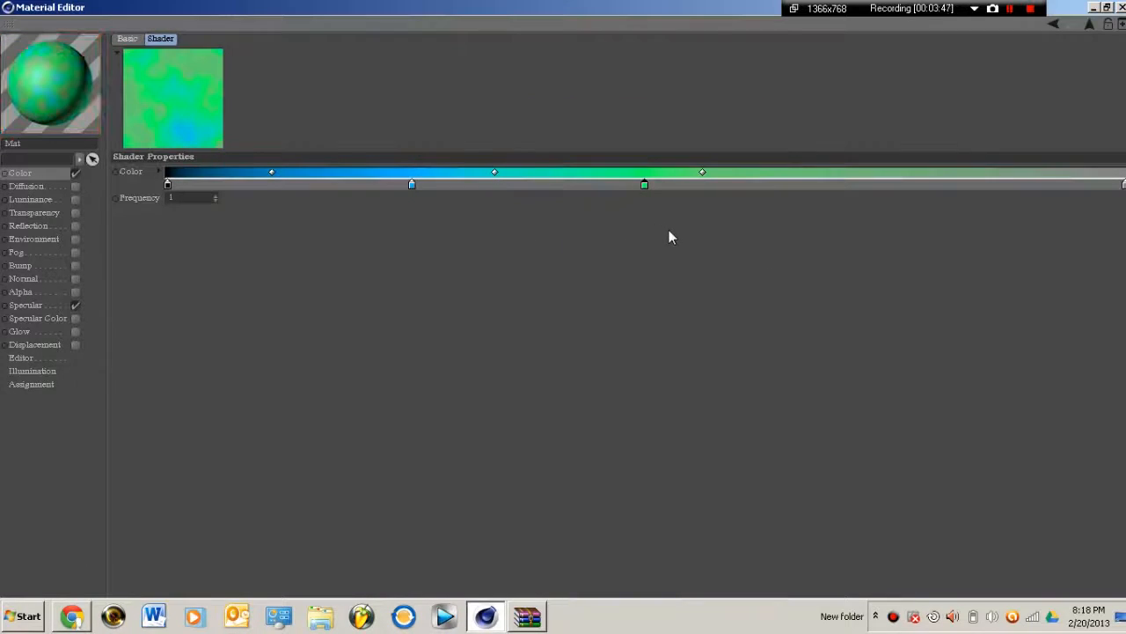
pyautogui.moveTo(419, 192)
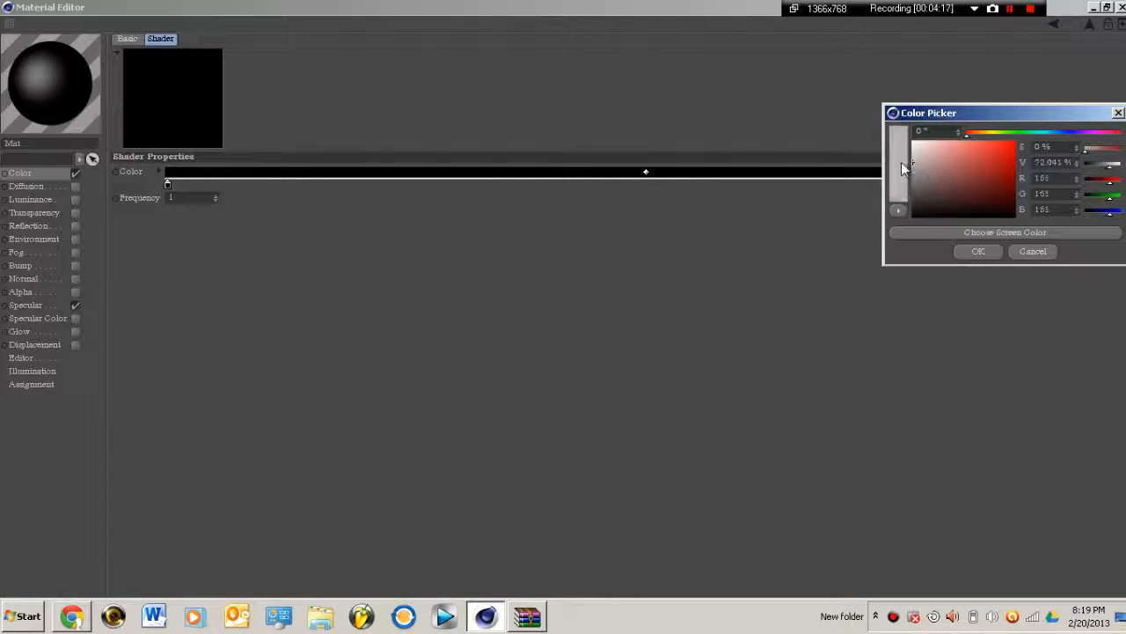
# Set the gradient knot to a gray tone for a pale mottled look.
pyautogui.click(979, 250)
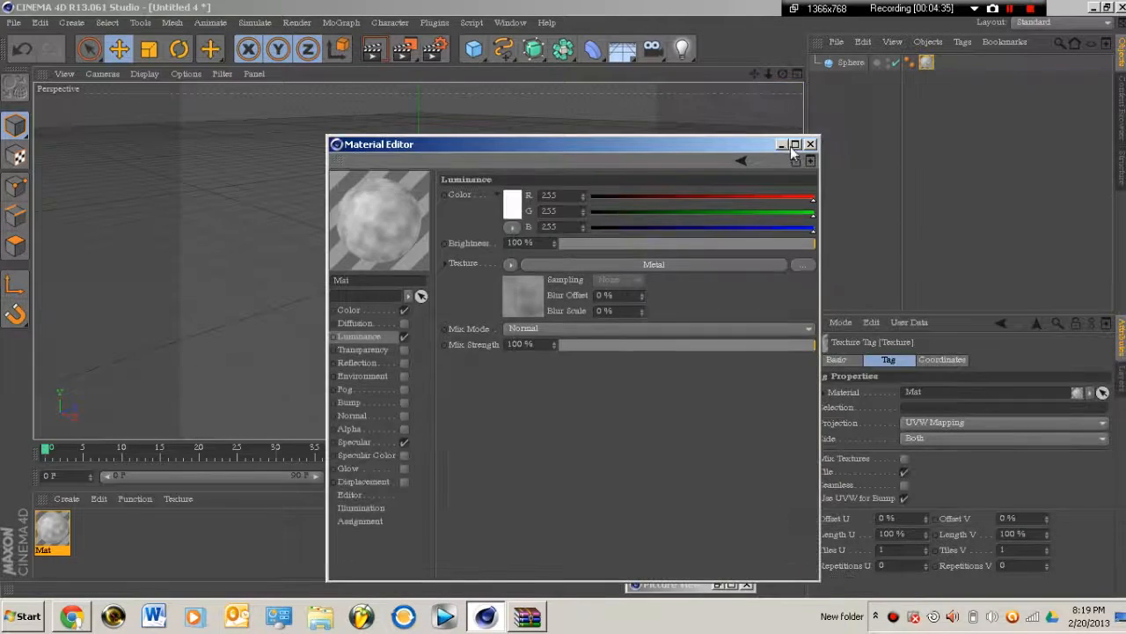
# Close the Material Editor to reveal the whitish sphere in the viewport.
pyautogui.click(809, 144)
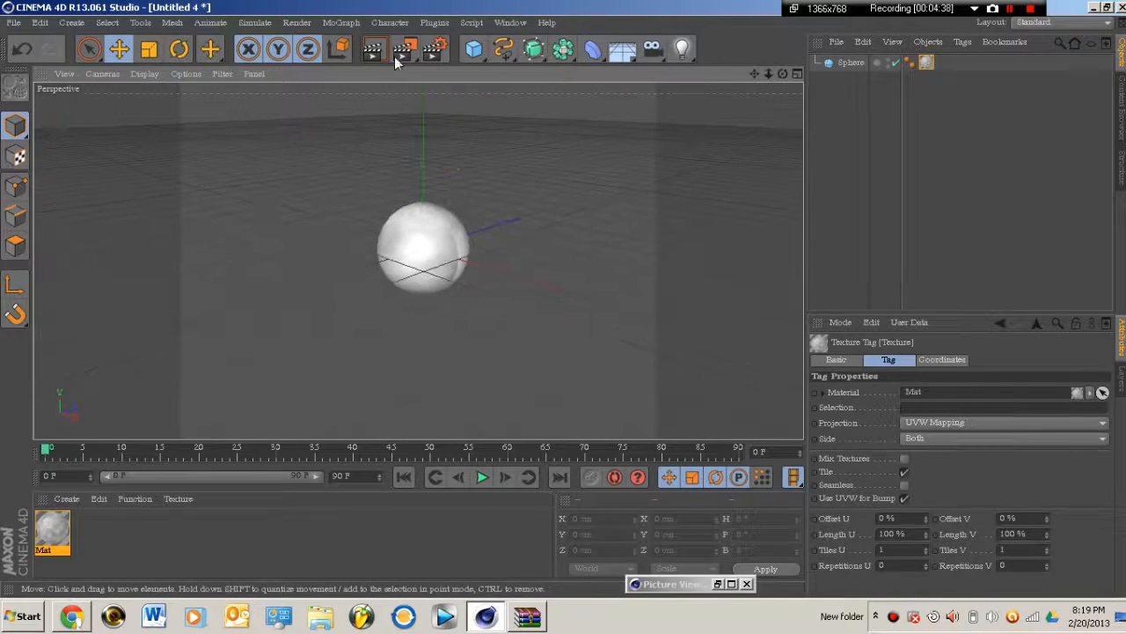
pyautogui.moveTo(381, 50)
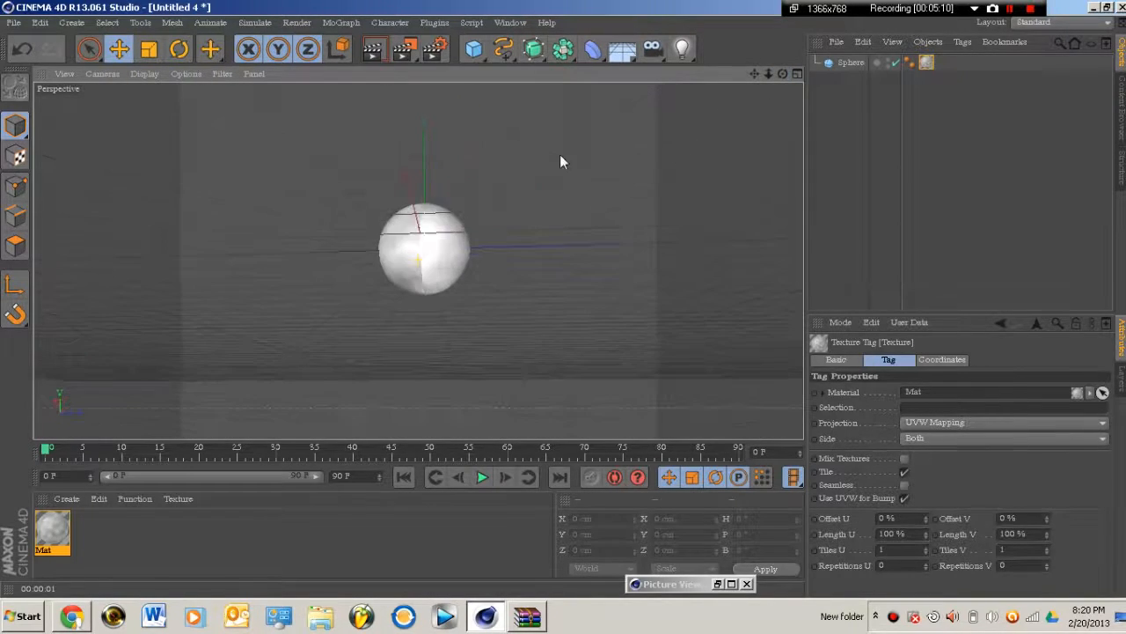
# Render the active Perspective view to preview the moon-textured sphere.
pyautogui.click(369, 50)
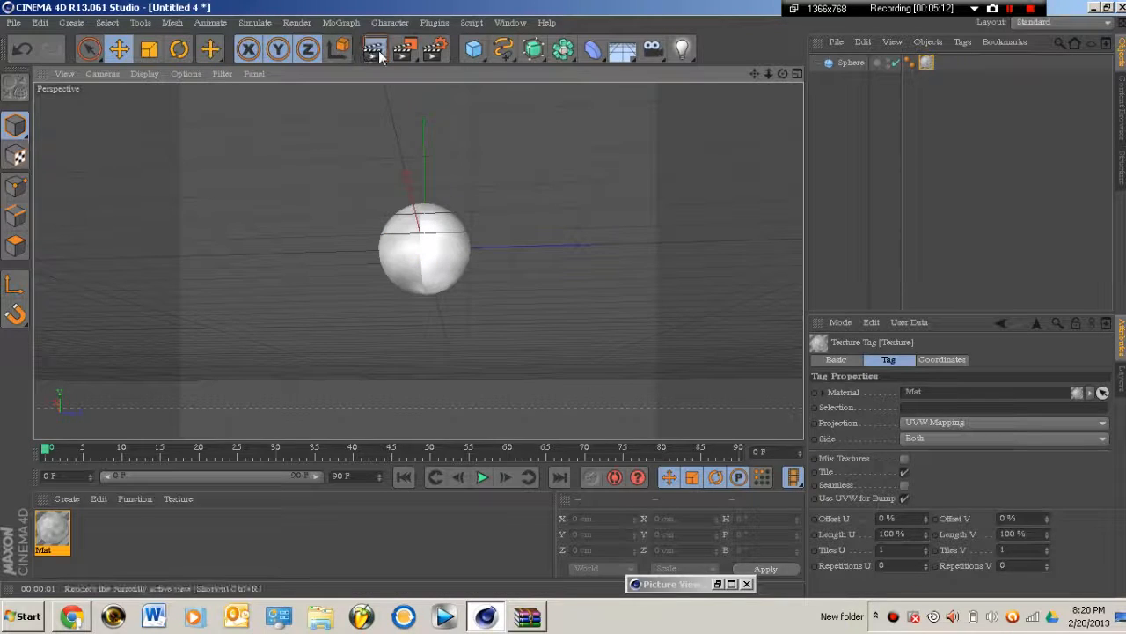
pyautogui.click(371, 49)
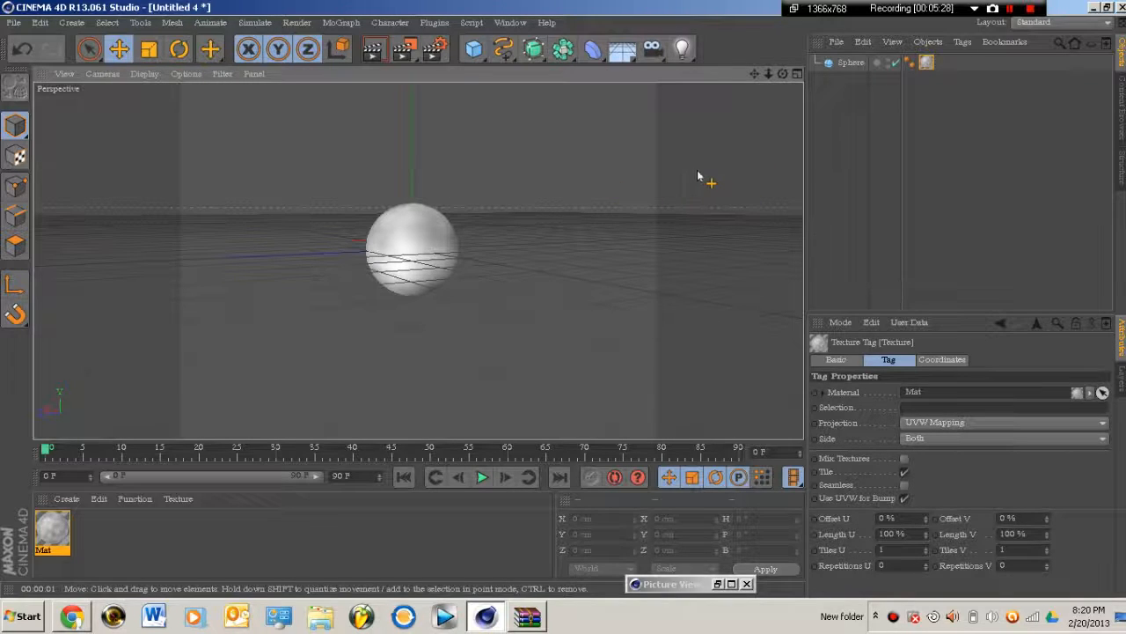
pyautogui.moveTo(731, 157)
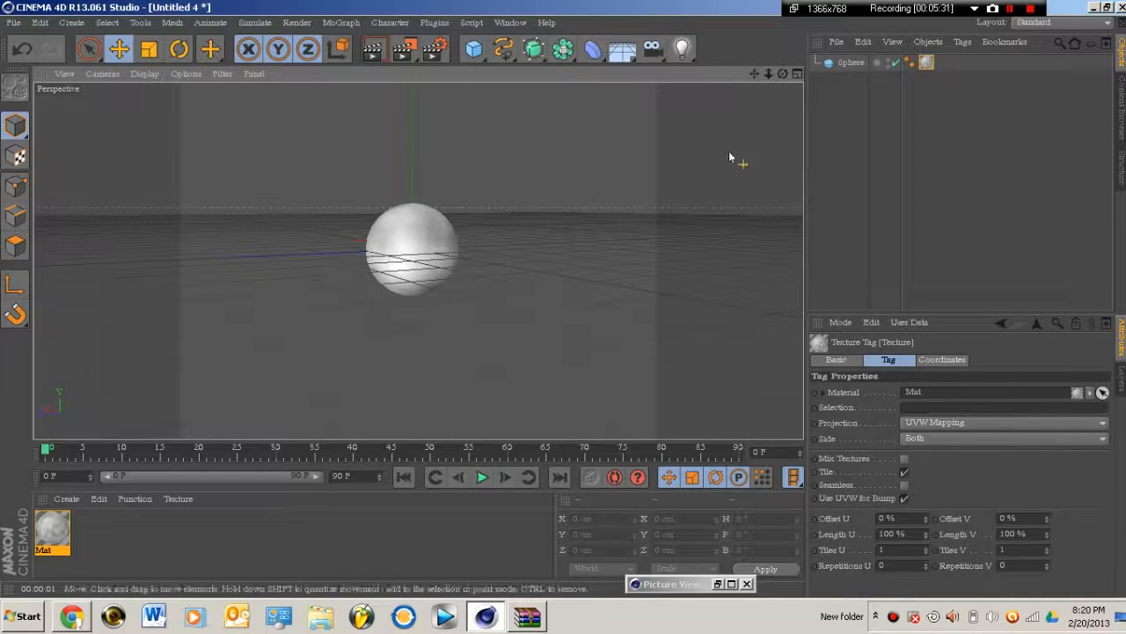
pyautogui.moveTo(743, 396)
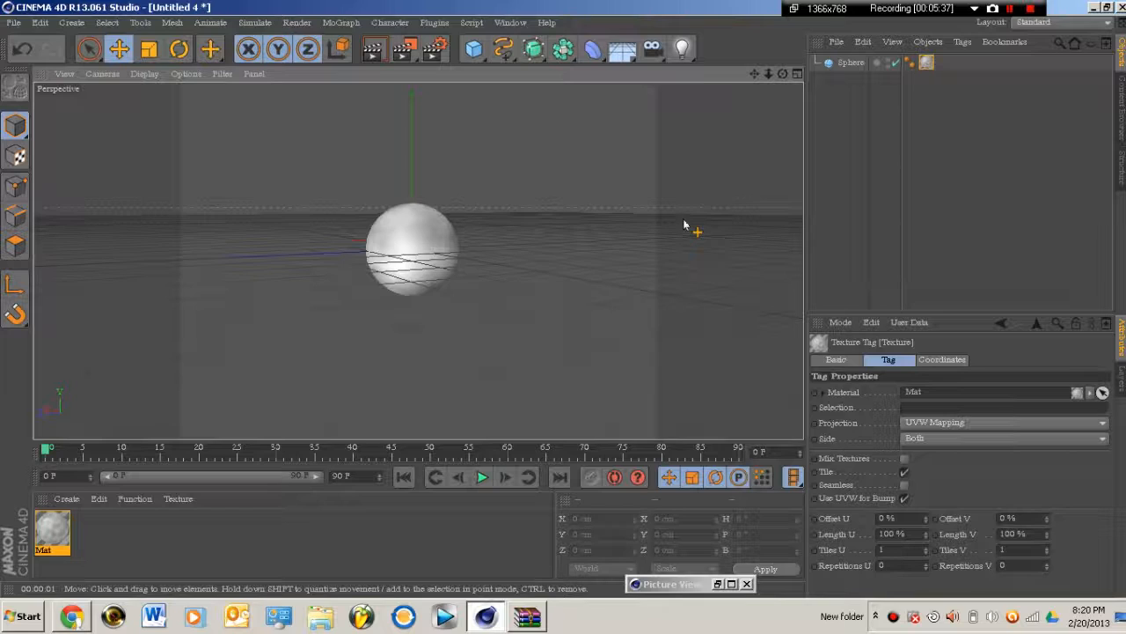
pyautogui.moveTo(706, 208)
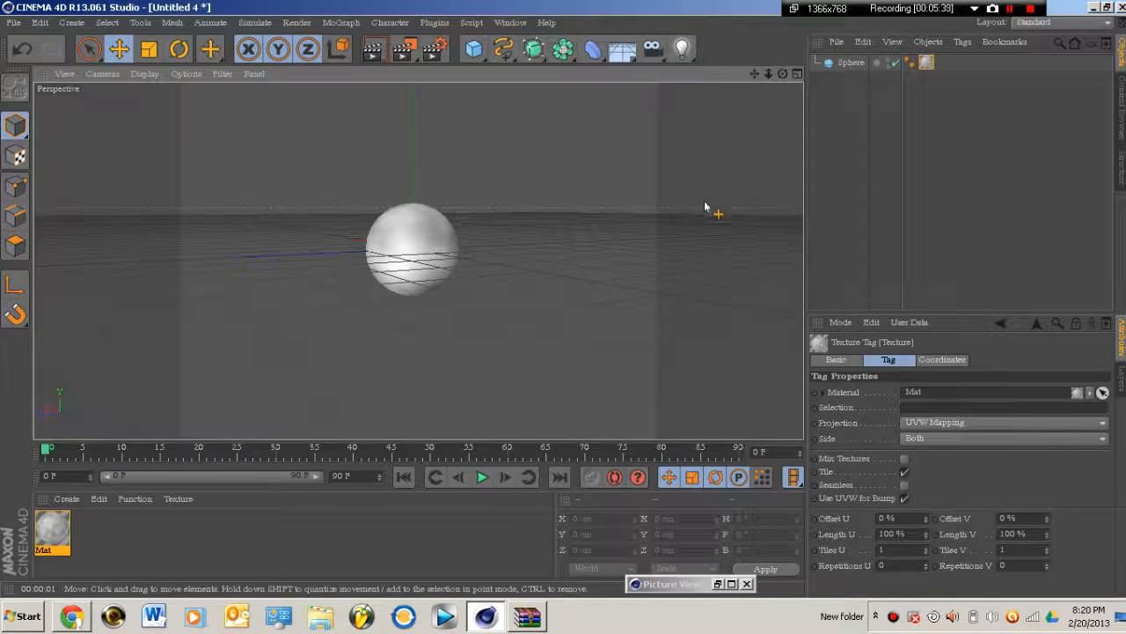
pyautogui.moveTo(732, 232)
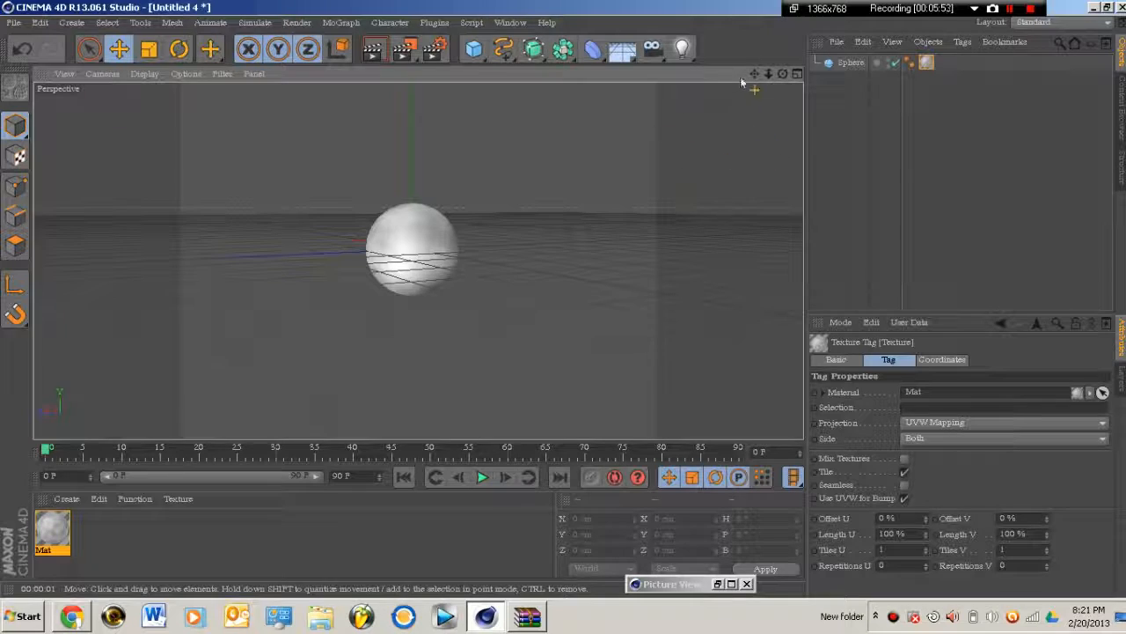
pyautogui.moveTo(713, 132)
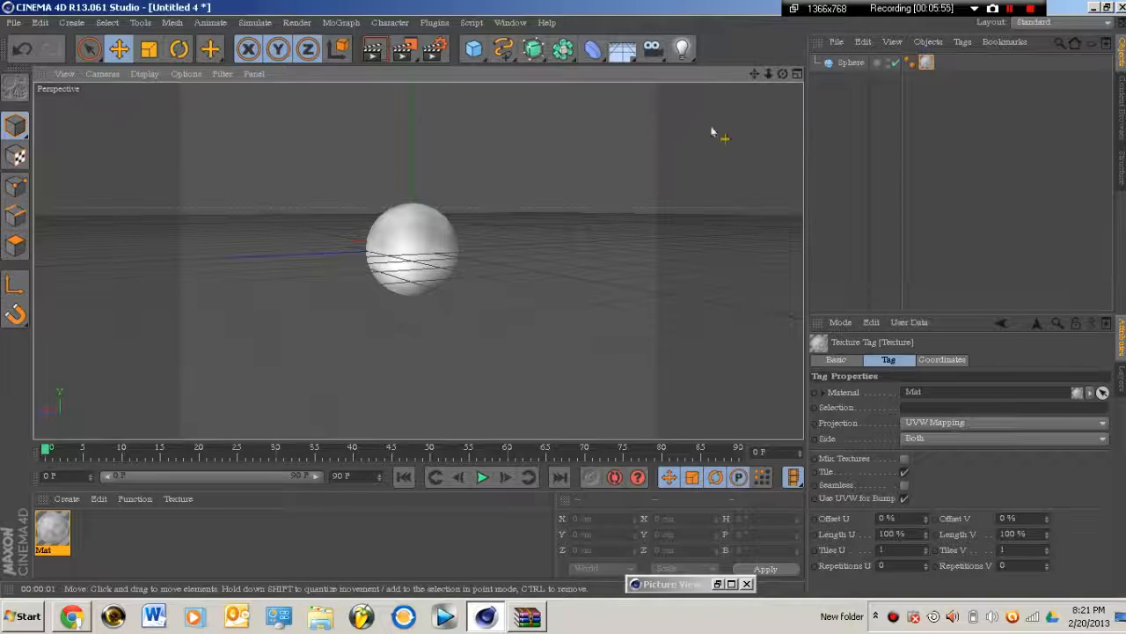